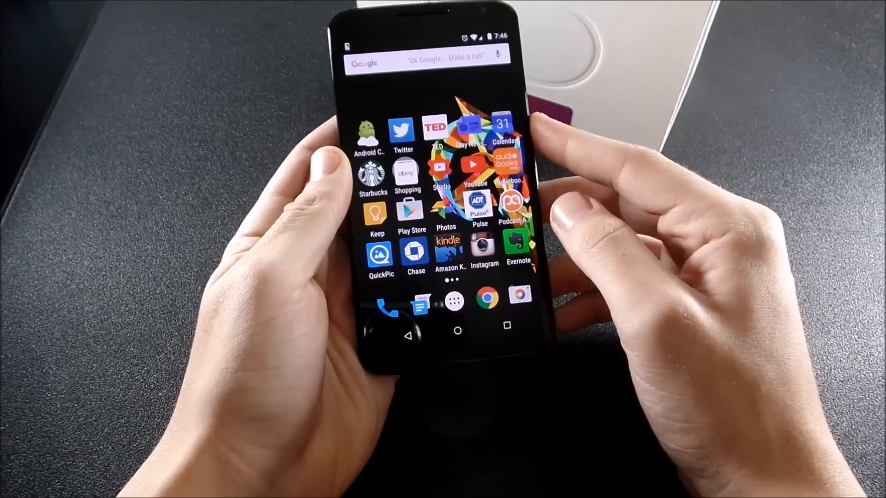
Step: Launch CM QuickPic from the home screen to show the Camera, CM Cloud, Download and Instagram albums
click(377, 257)
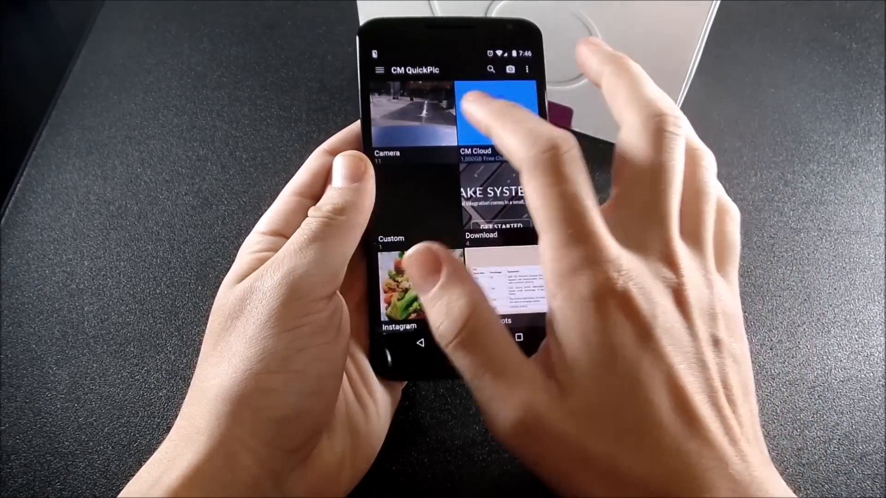